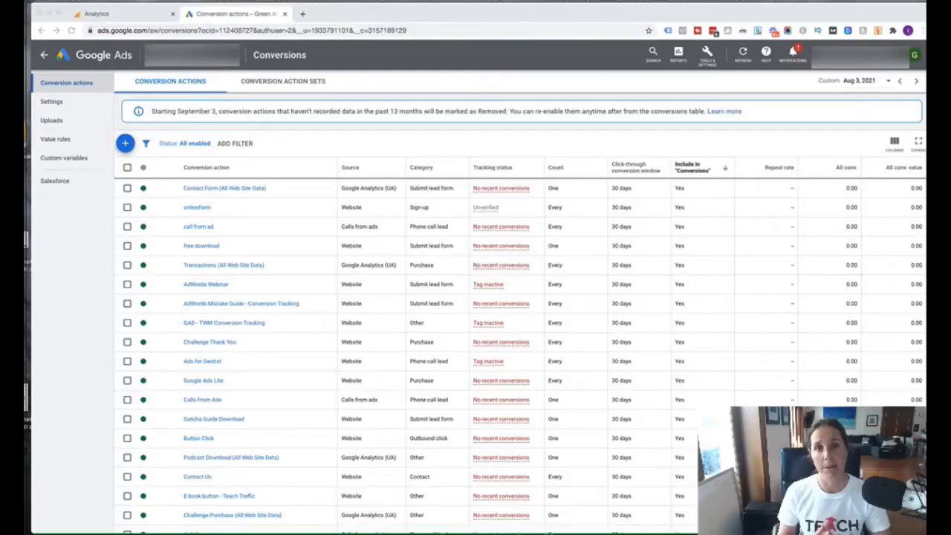
mouse_move(696, 333)
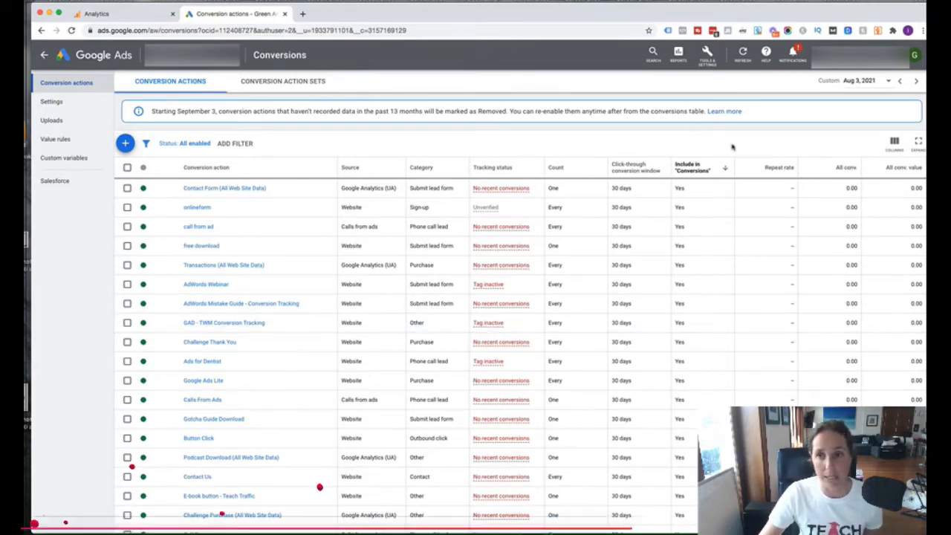
View the Analytics view's destination goals, including Contact Us, then return to Google Ads conversions.
click(707, 53)
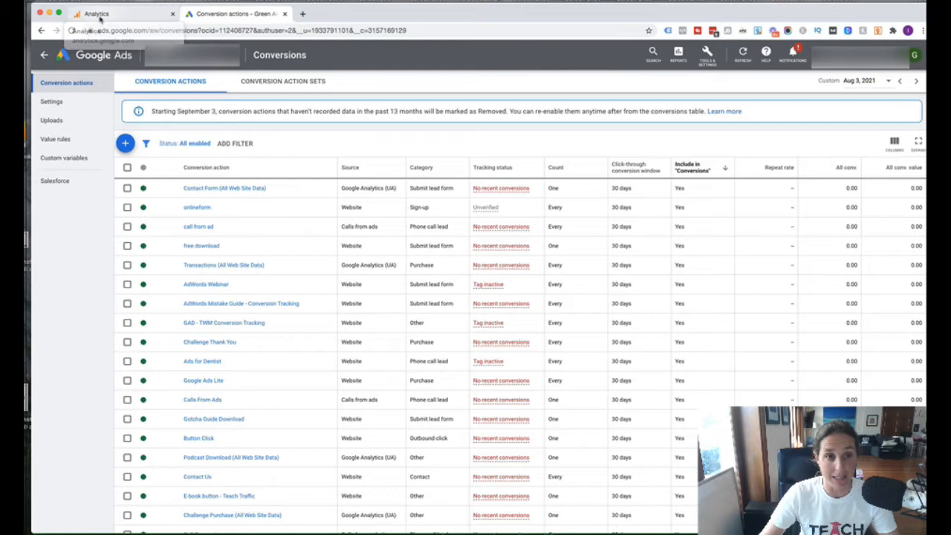
click(96, 13)
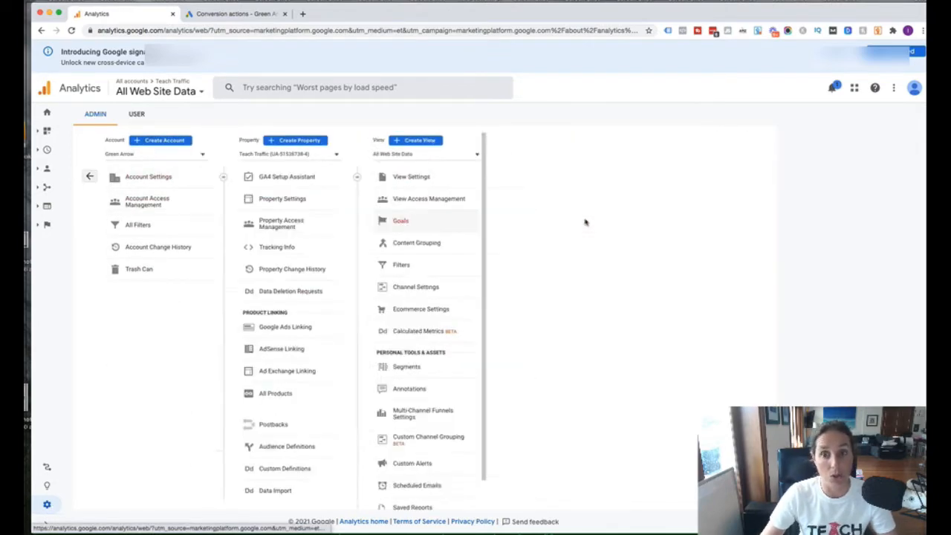
click(401, 220)
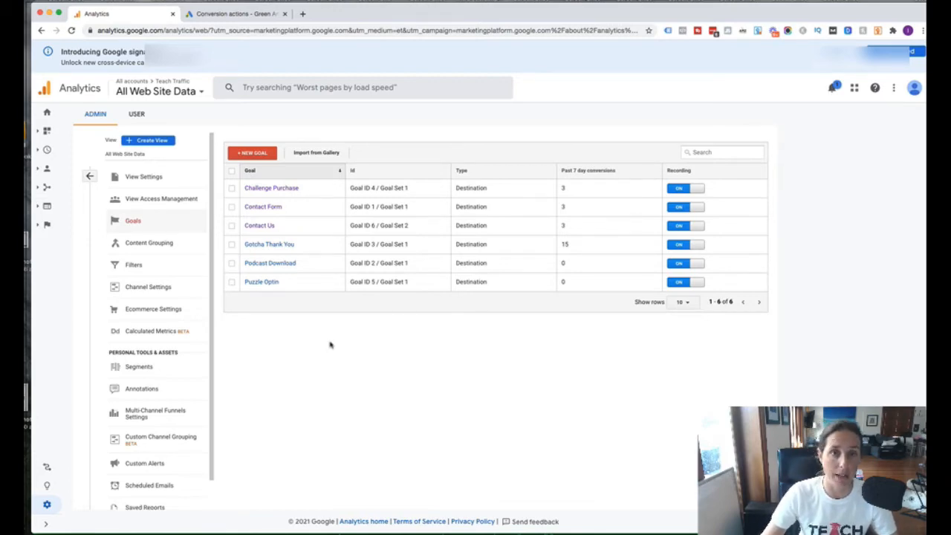
mouse_move(323, 271)
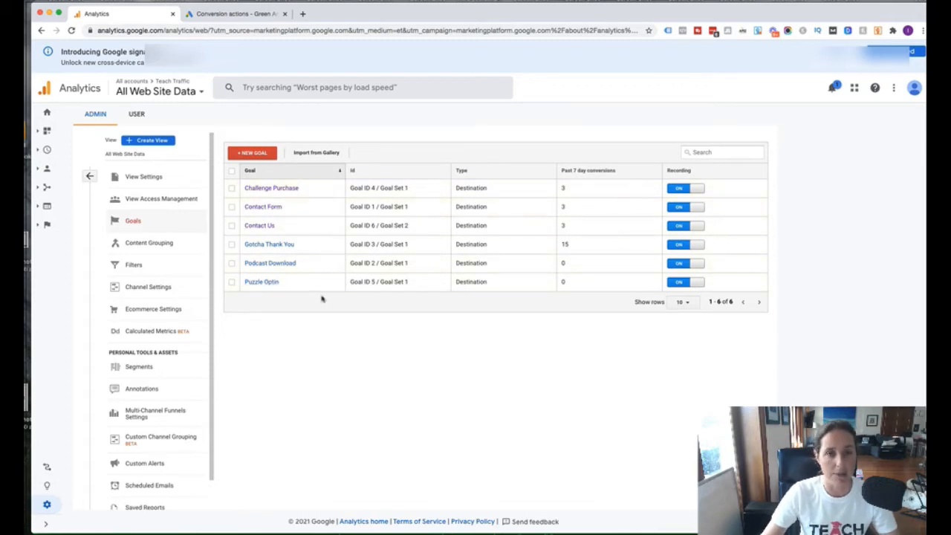
click(236, 13)
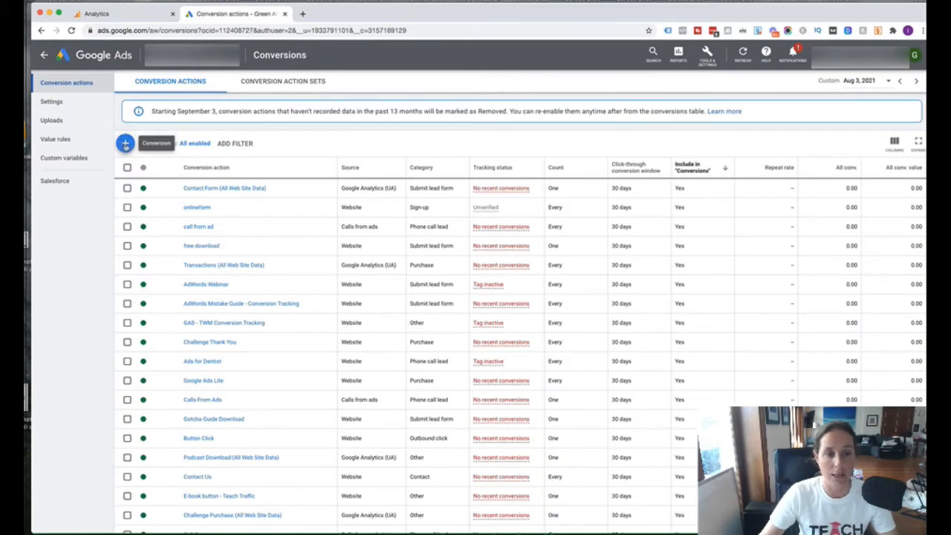
Begin a new conversion action imported from Google Analytics (UA), reaching the importable goals list.
click(125, 142)
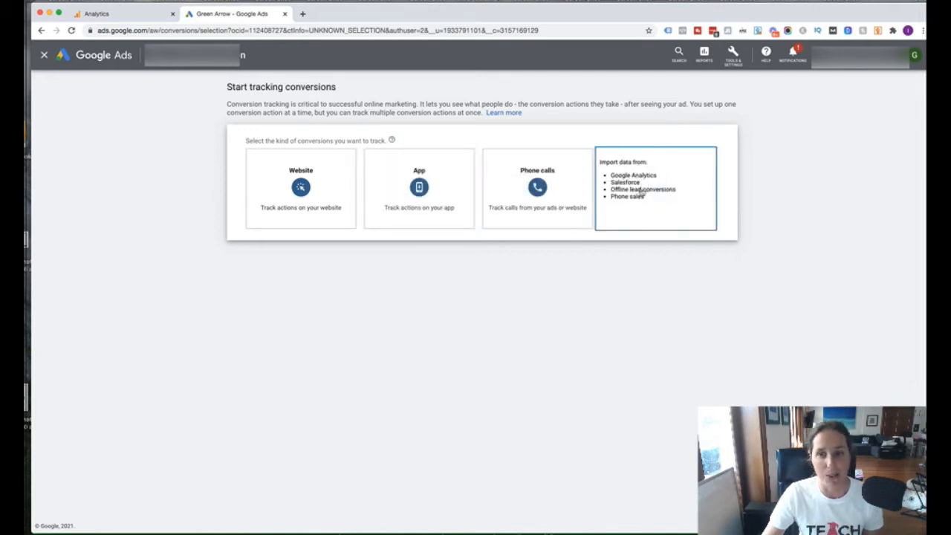
click(655, 188)
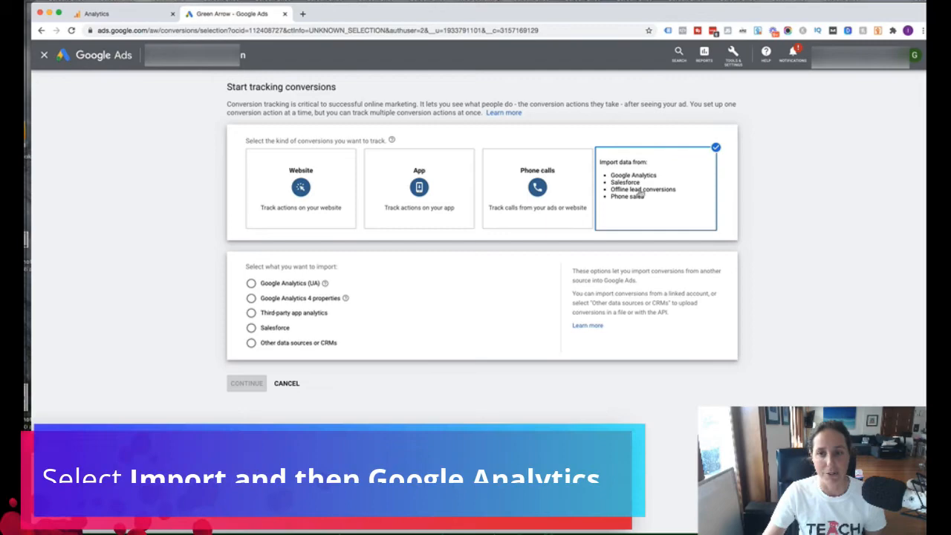
click(655, 187)
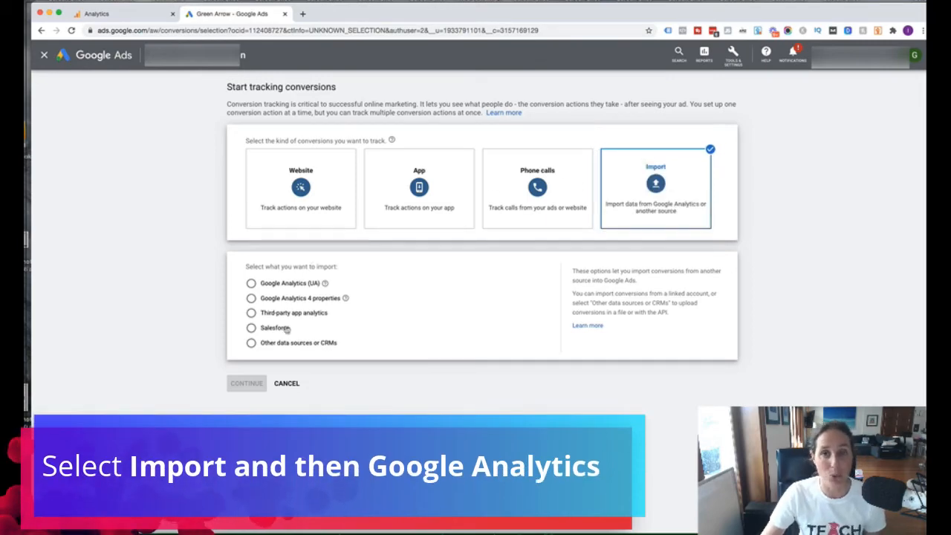
mouse_move(290, 327)
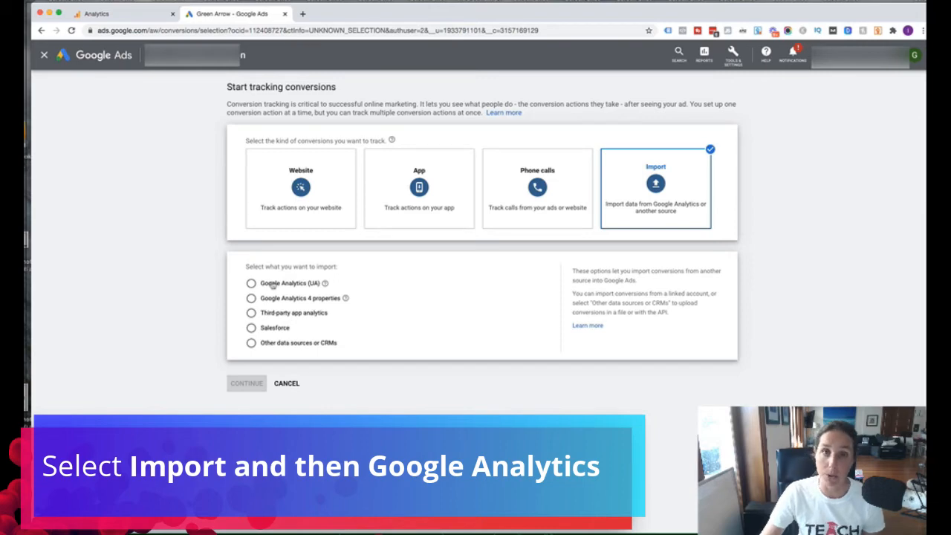
click(251, 282)
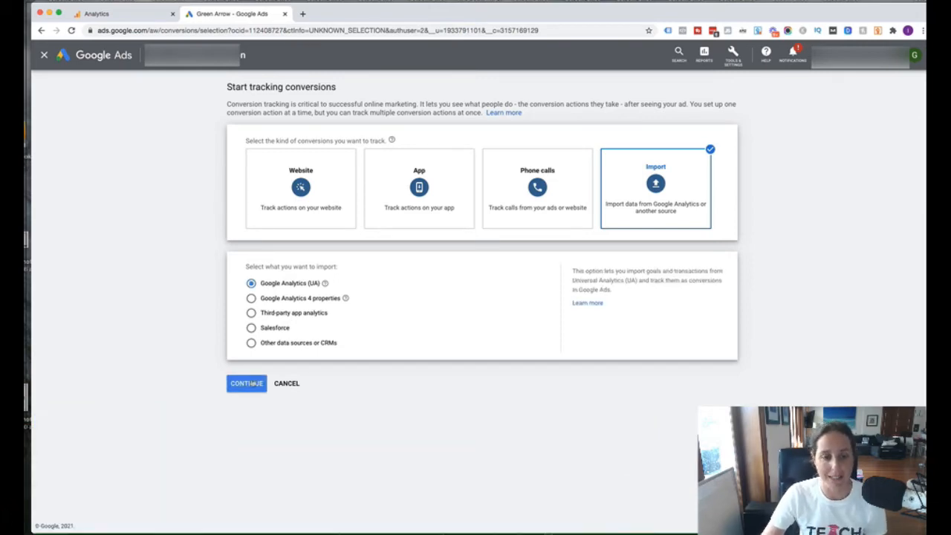
click(247, 383)
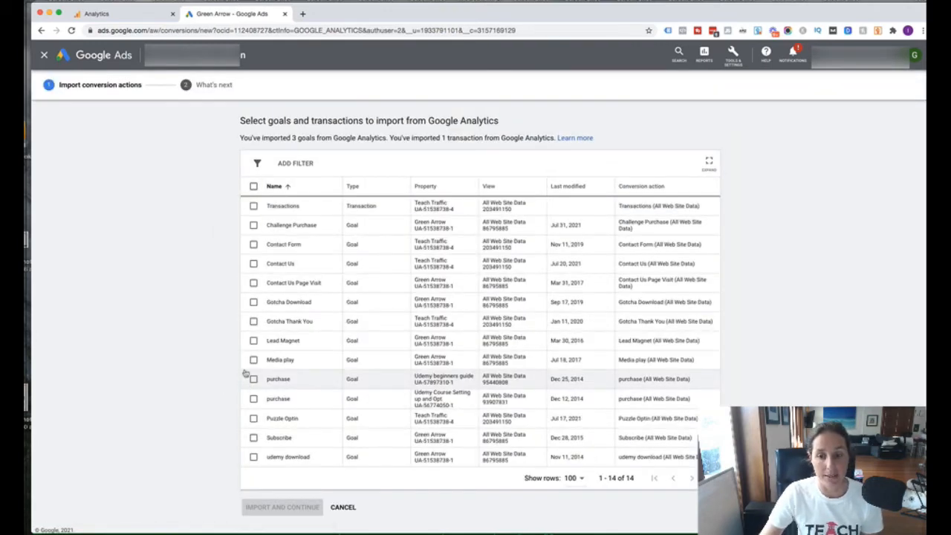
mouse_move(187, 321)
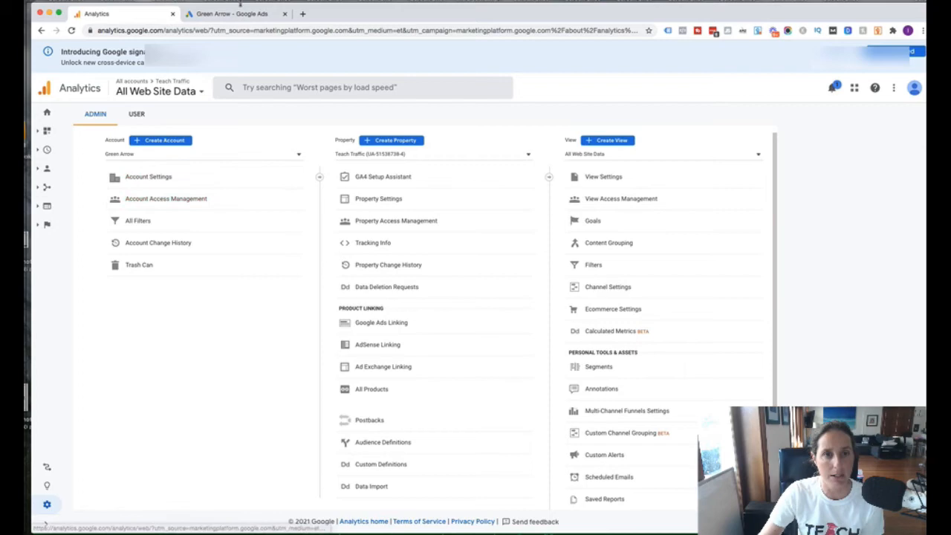
Return to the Google Ads table of 14 Analytics goals and transactions to import.
click(231, 13)
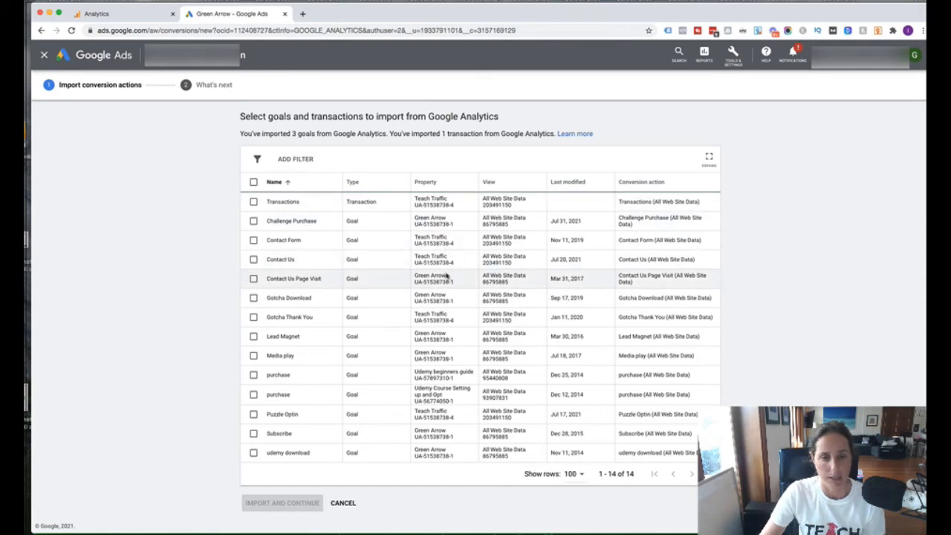
Select the Contact Us goal for import as a conversion action.
click(252, 258)
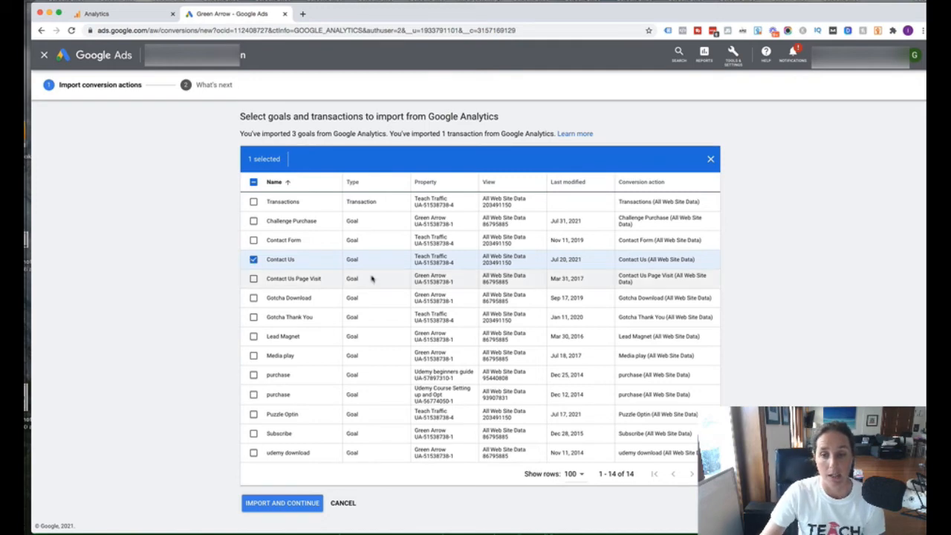
mouse_move(380, 258)
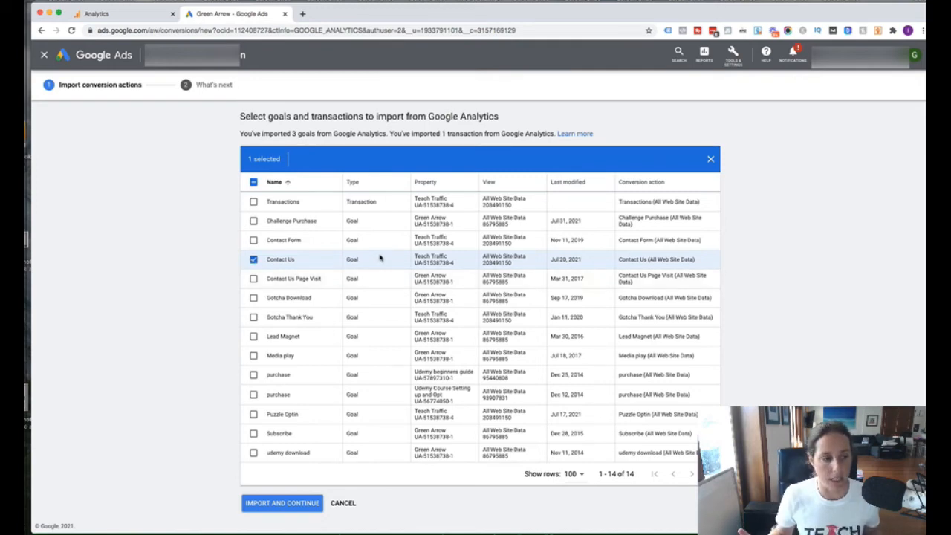
mouse_move(339, 313)
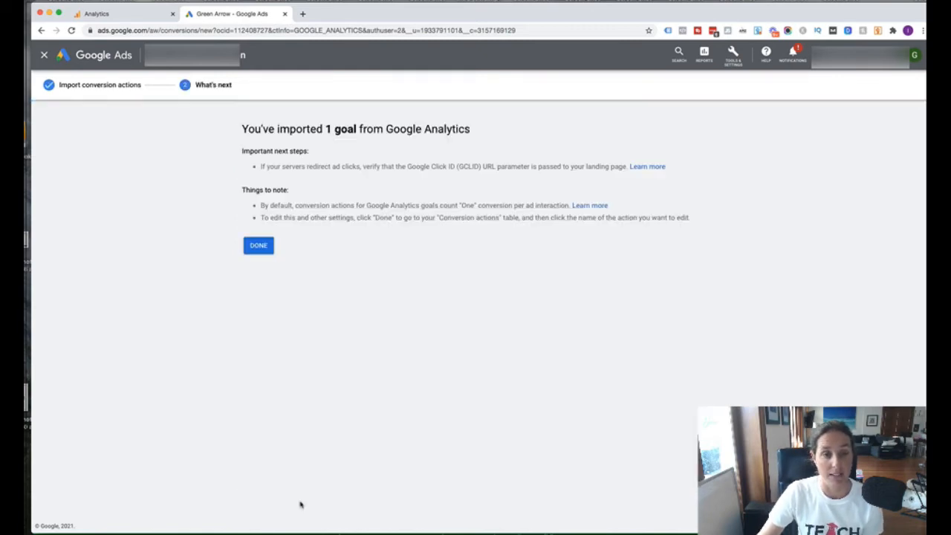
mouse_move(345, 343)
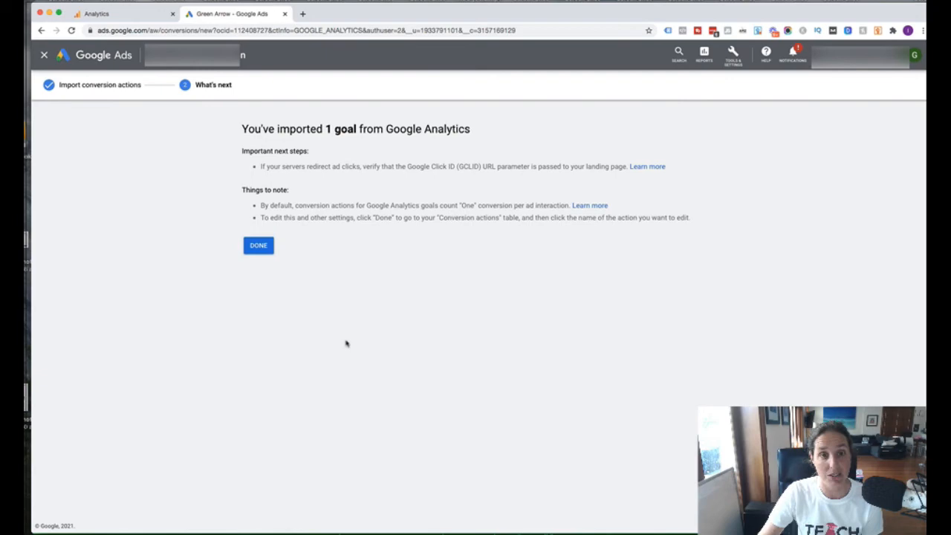
Confirm the Contact Us import with Done and return to the Conversions page.
click(259, 245)
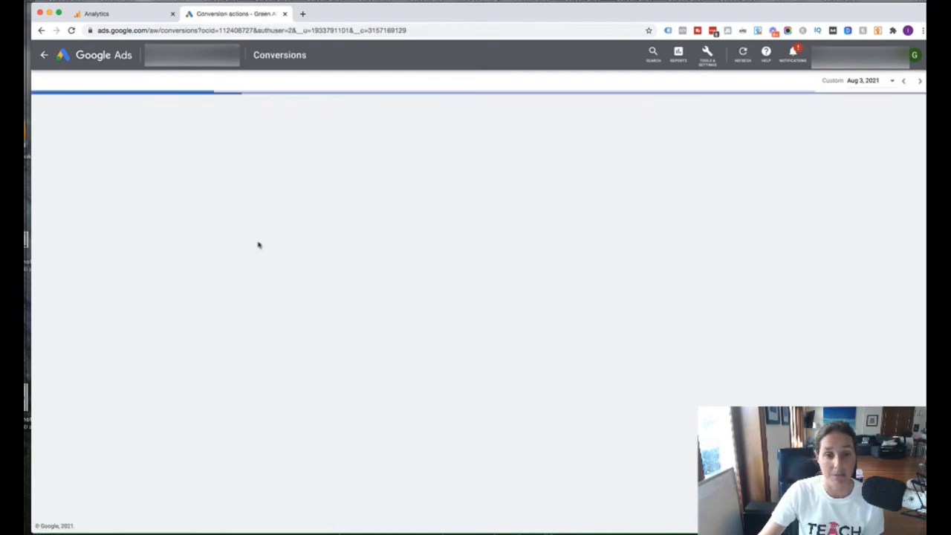